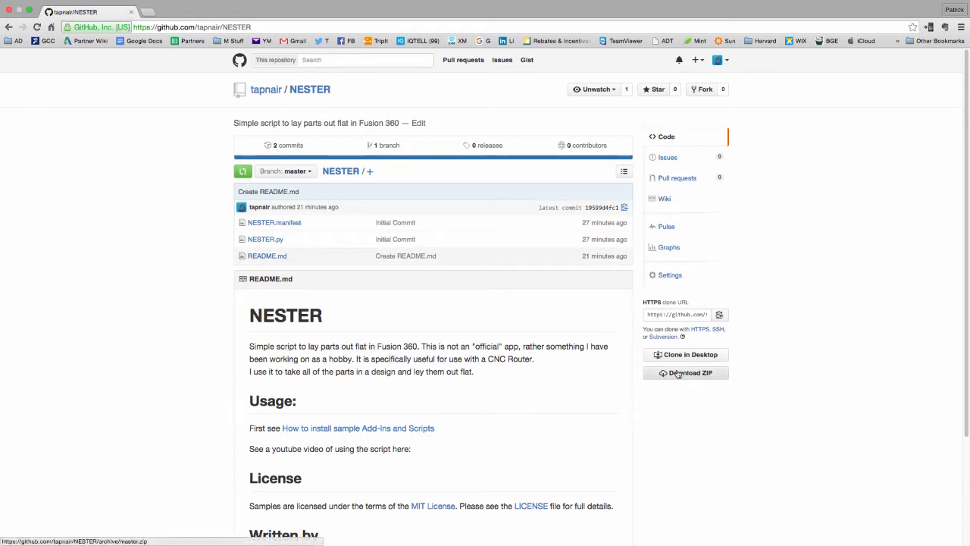
pyautogui.moveTo(689, 373)
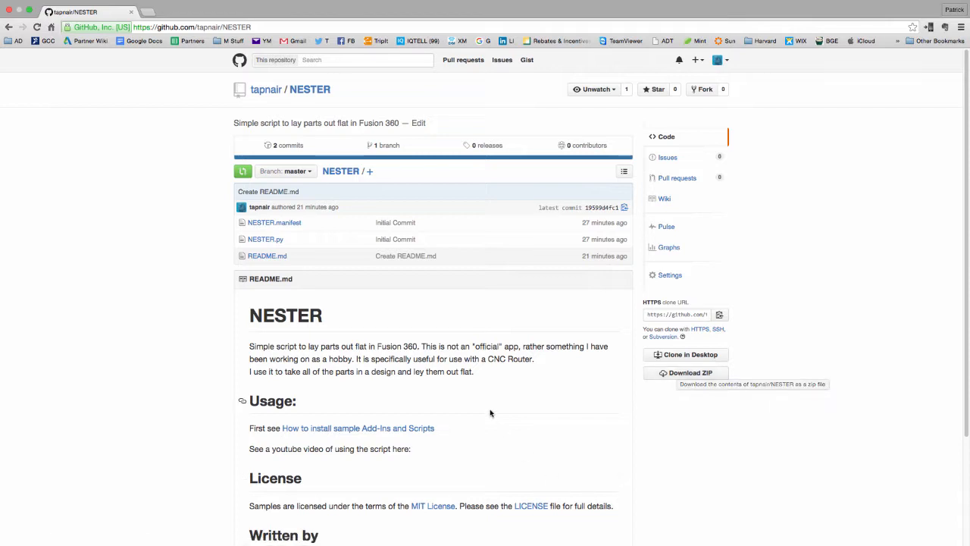
pyautogui.moveTo(491, 413)
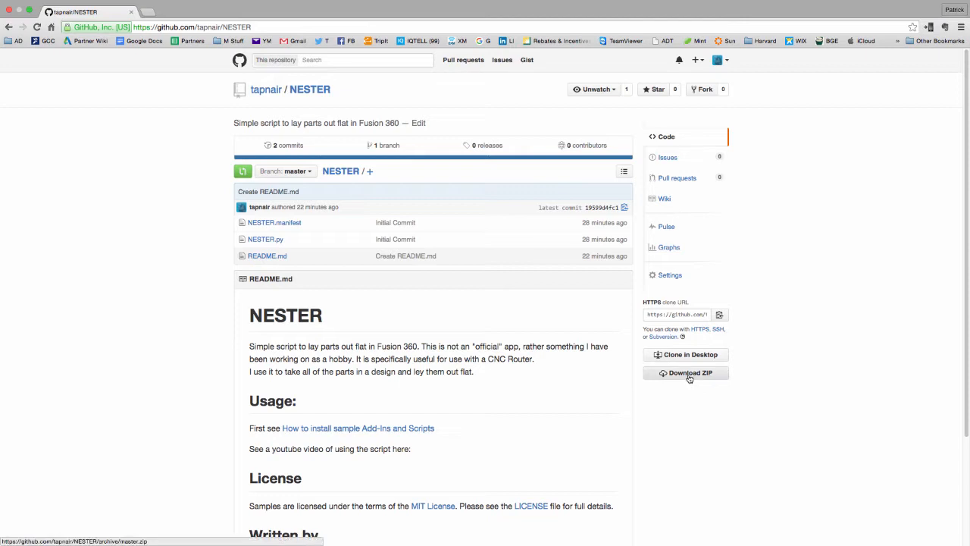
pyautogui.moveTo(376, 411)
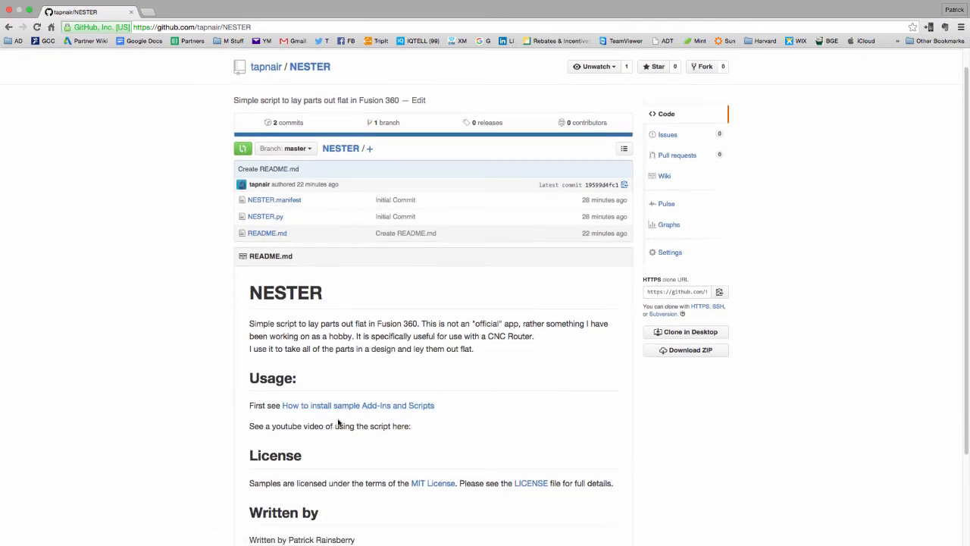
# - View Autodesk's guide on installing sample add-ins and scripts in Chrome
pyautogui.click(358, 405)
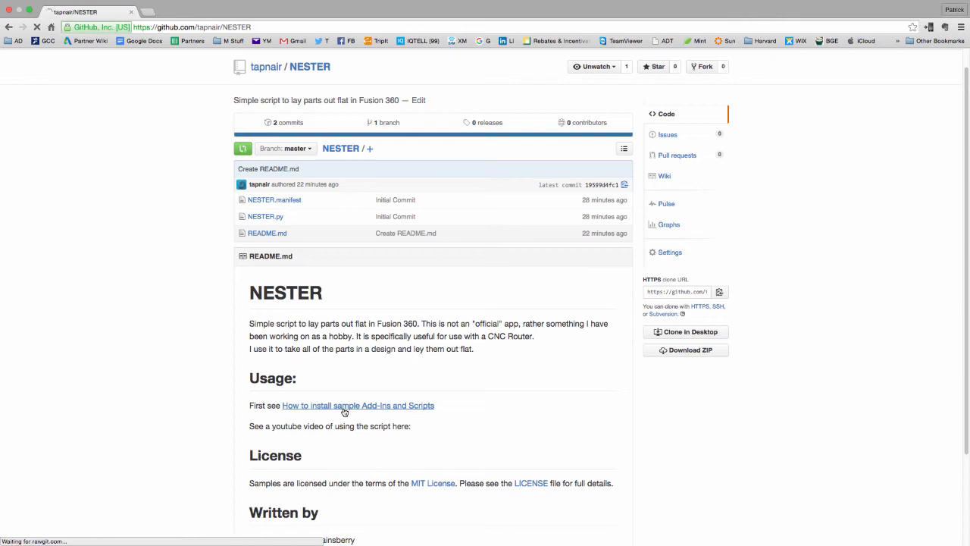
pyautogui.click(358, 405)
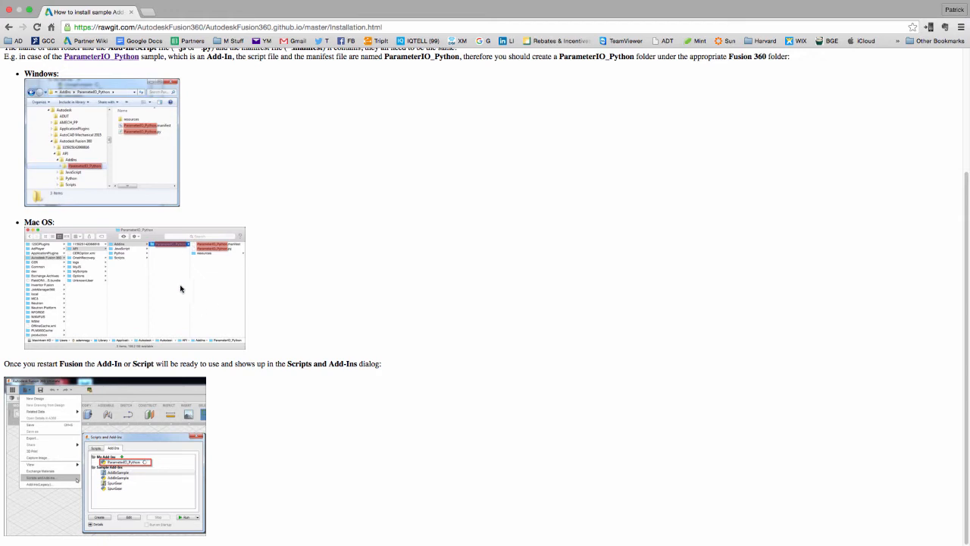
pyautogui.moveTo(173, 277)
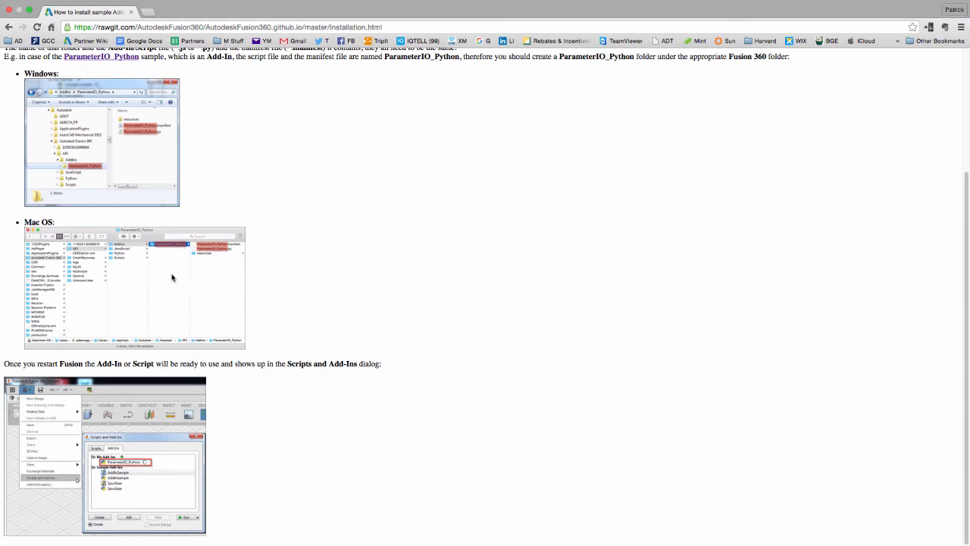
pyautogui.moveTo(139, 499)
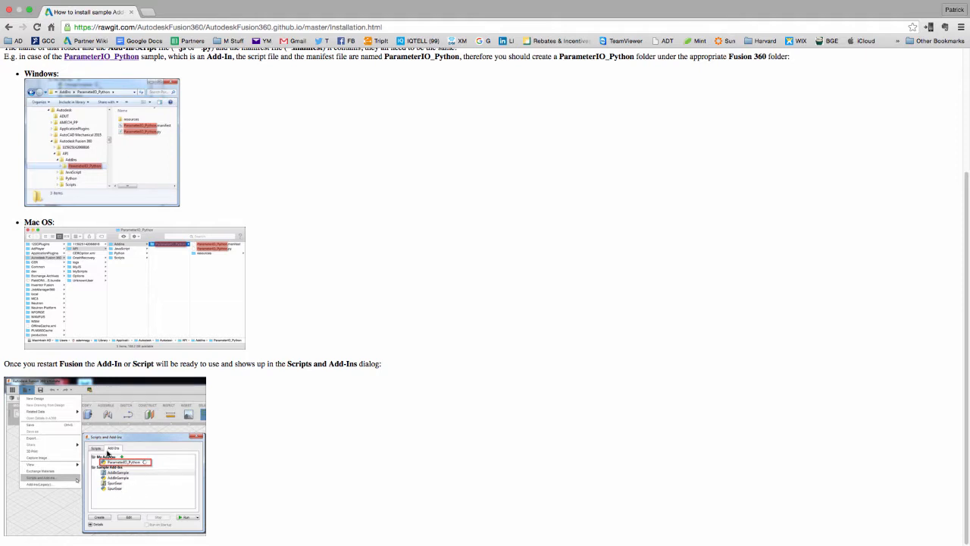
pyautogui.scroll(3)
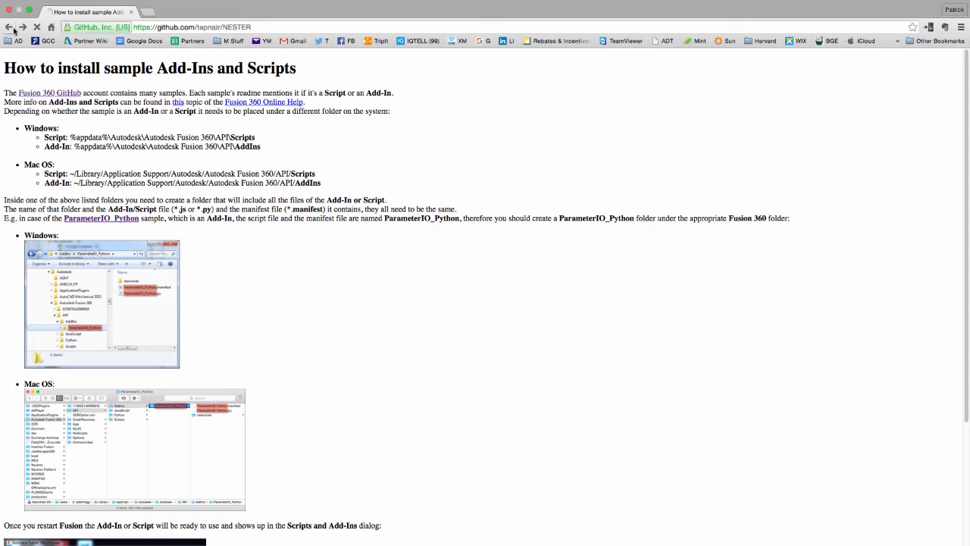
# - Return to the chair design in Fusion 360 and bring up the ADD-INS menu
pyautogui.click(9, 27)
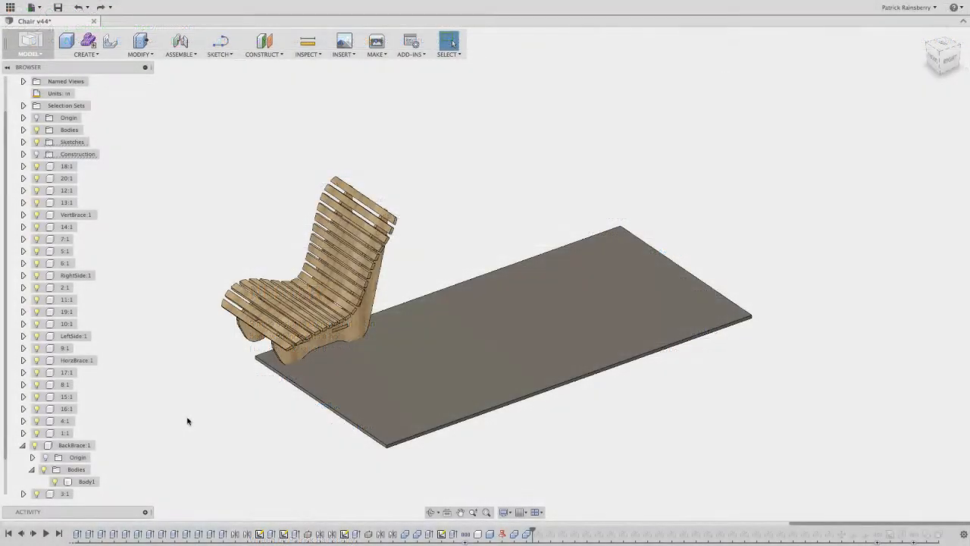
pyautogui.moveTo(438, 146)
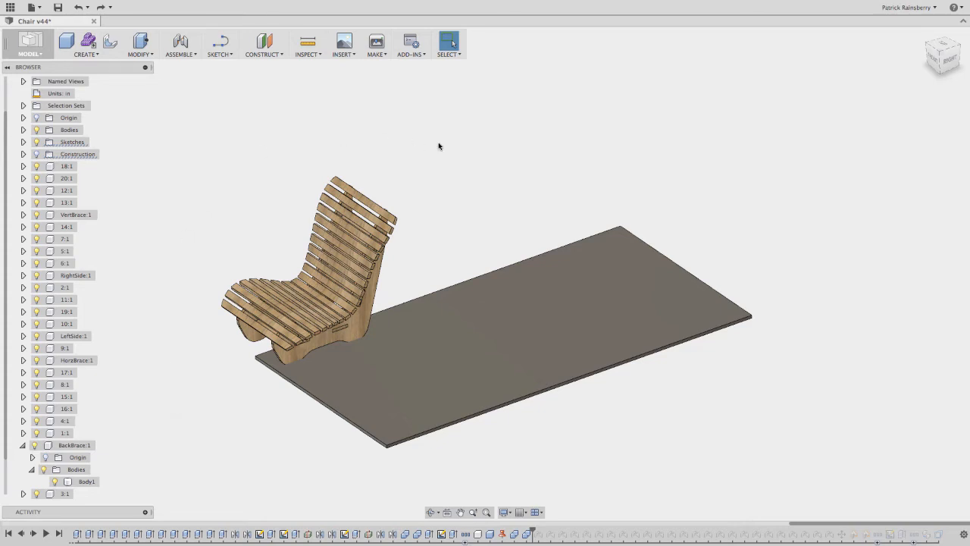
pyautogui.moveTo(415, 91)
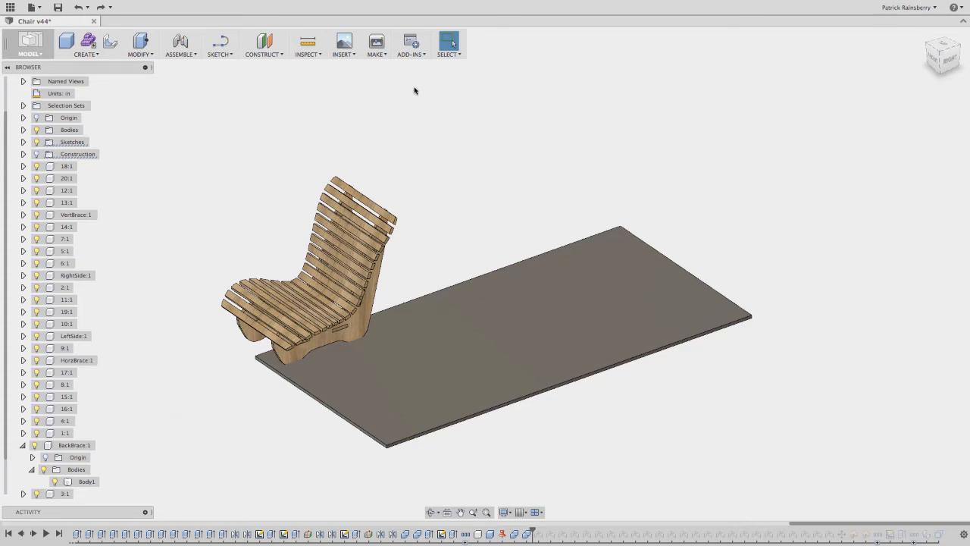
pyautogui.click(411, 45)
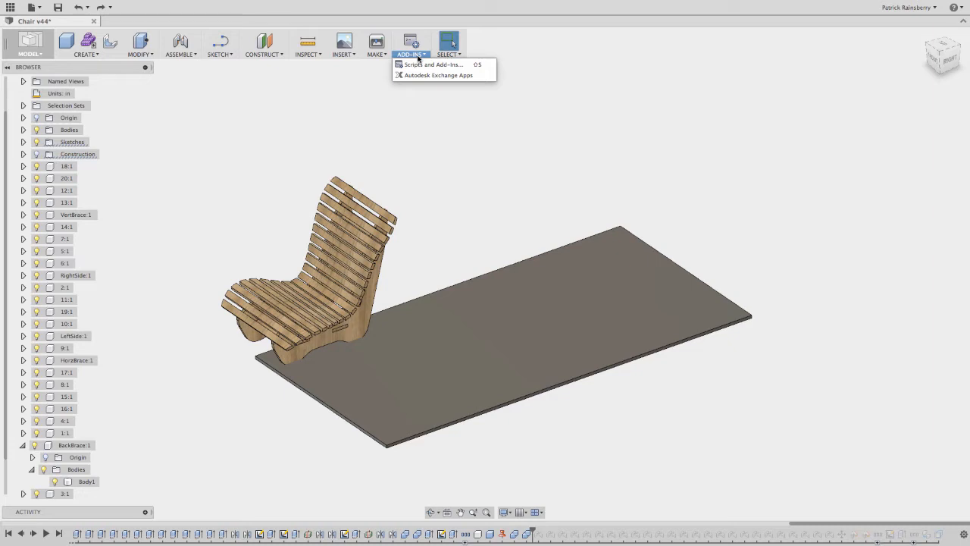
# - Add the NESTER folder to My Scripts and select NESTER in the scripts list
pyautogui.click(434, 64)
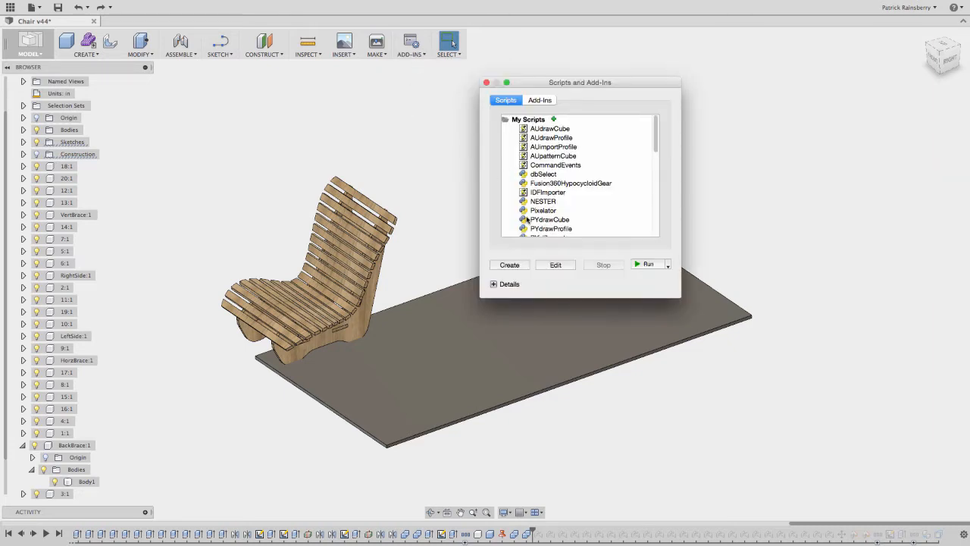
pyautogui.moveTo(554, 206)
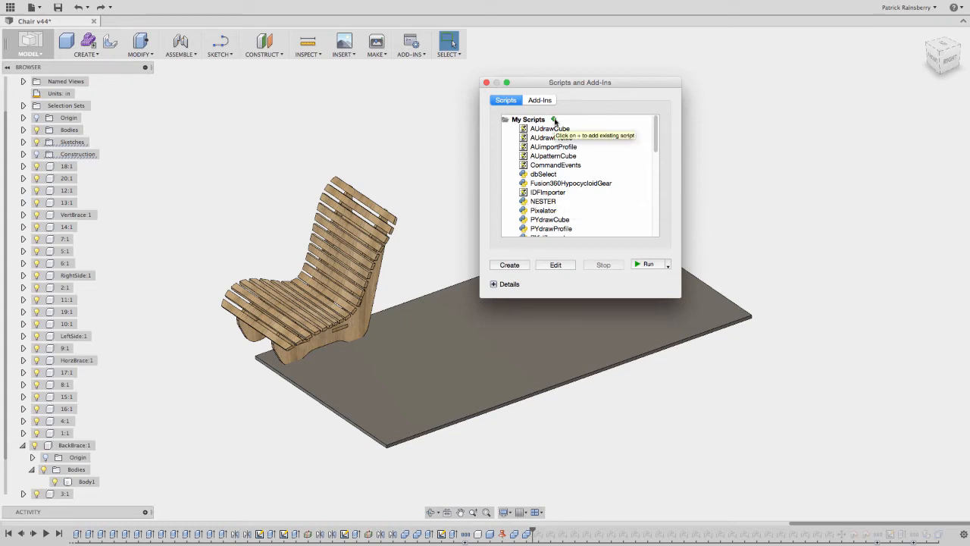
pyautogui.click(555, 120)
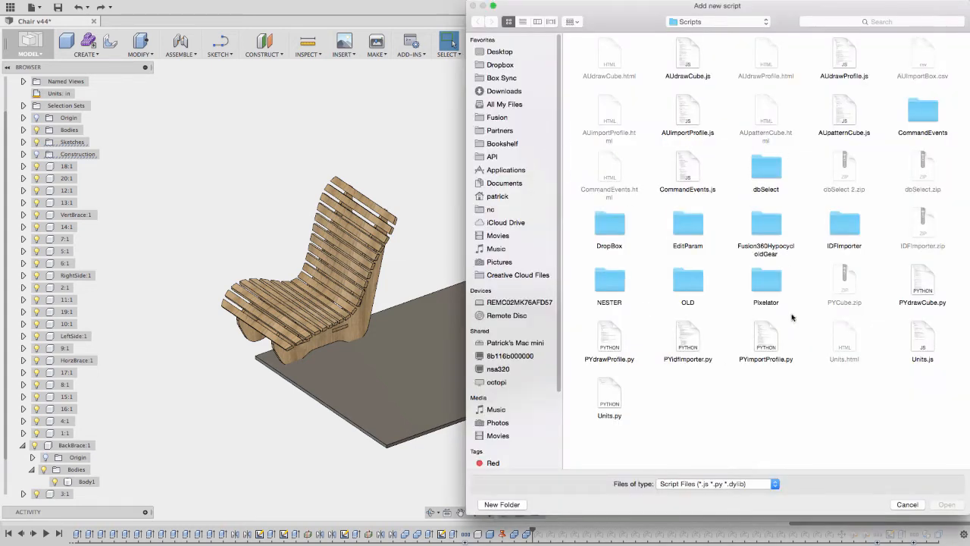
pyautogui.moveTo(628, 344)
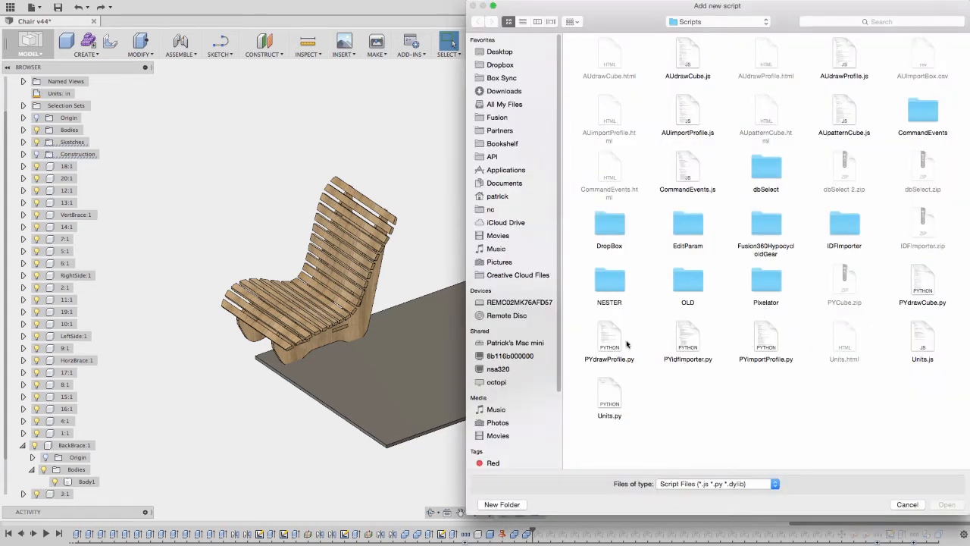
pyautogui.doubleClick(610, 285)
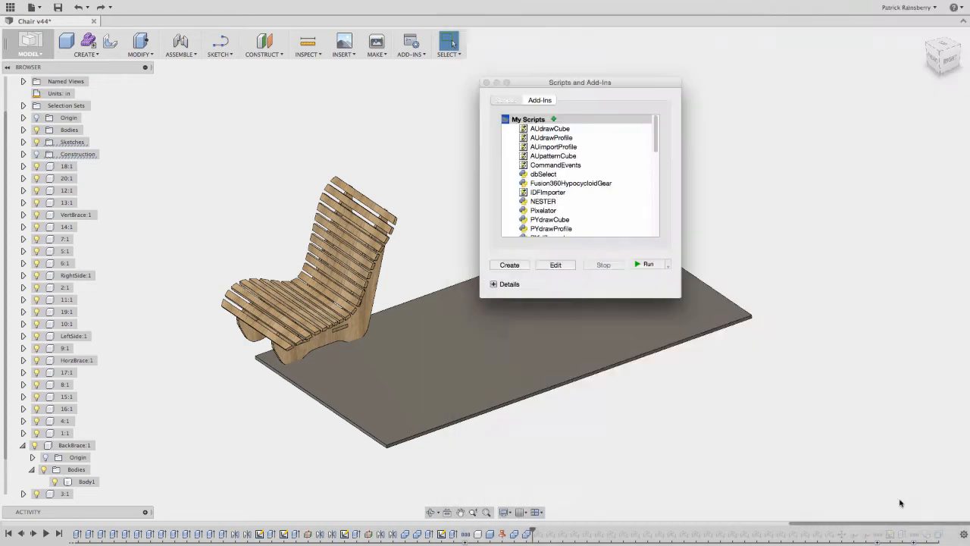
pyautogui.click(543, 200)
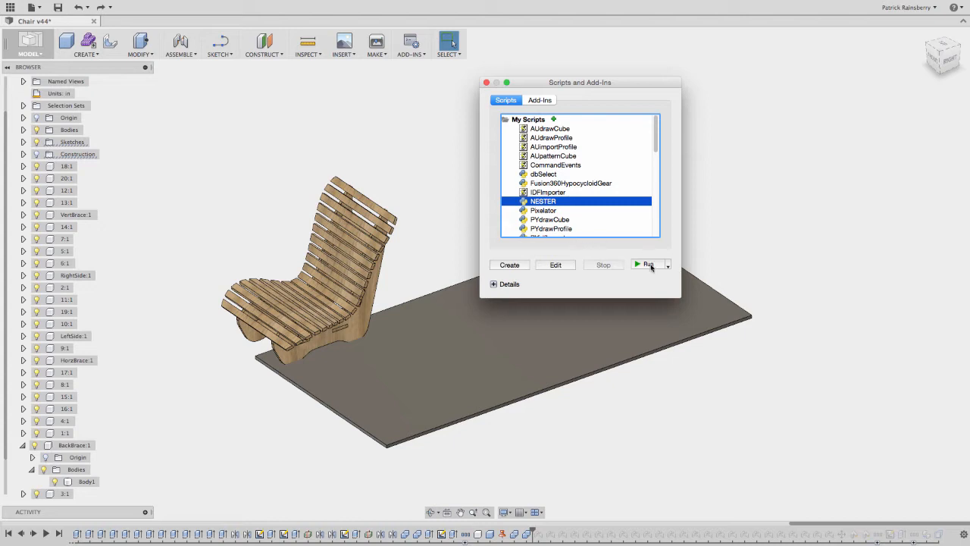
# - Run the NESTER script so it asks for base face, other faces and spacing
pyautogui.click(647, 264)
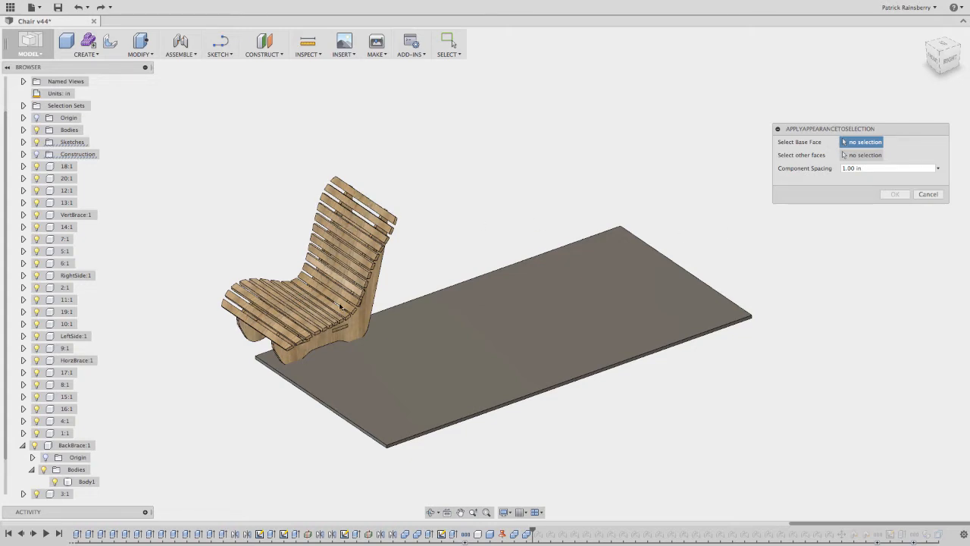
pyautogui.moveTo(539, 361)
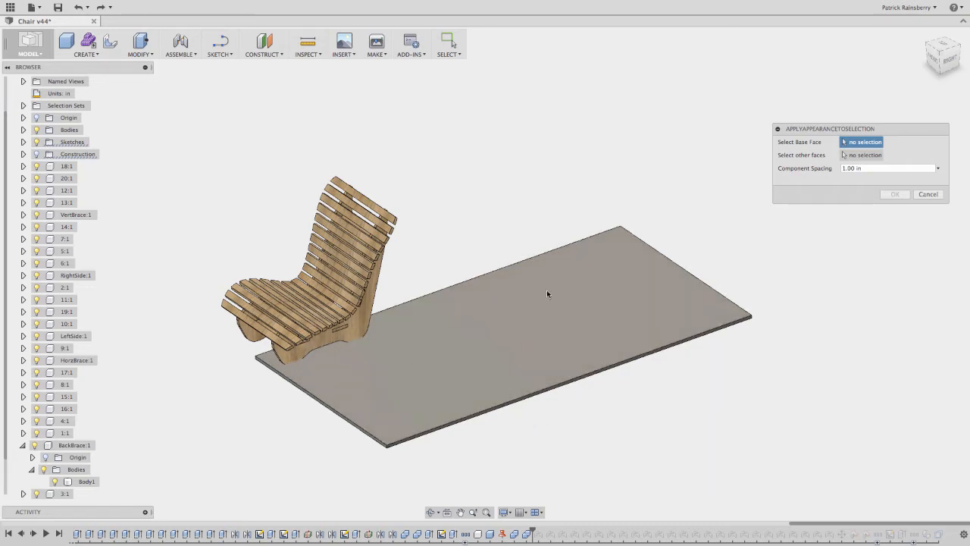
pyautogui.moveTo(555, 319)
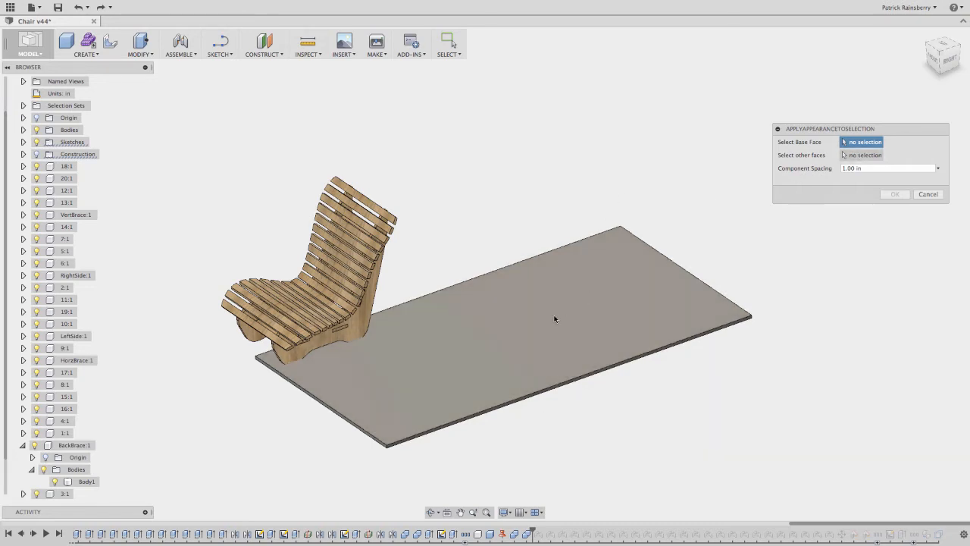
# - Nest the chair slats flat on the plywood sheet's top face with NESTER
pyautogui.click(531, 326)
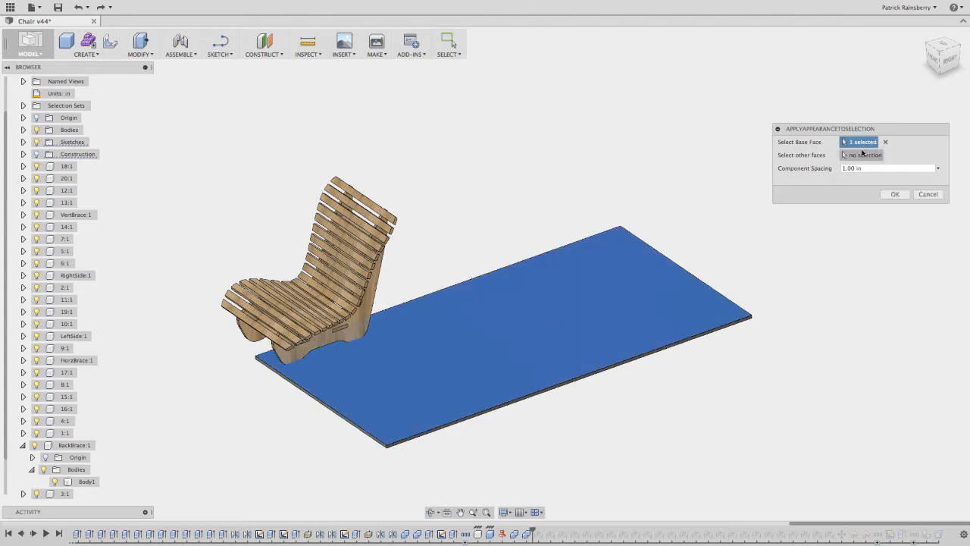
pyautogui.click(861, 155)
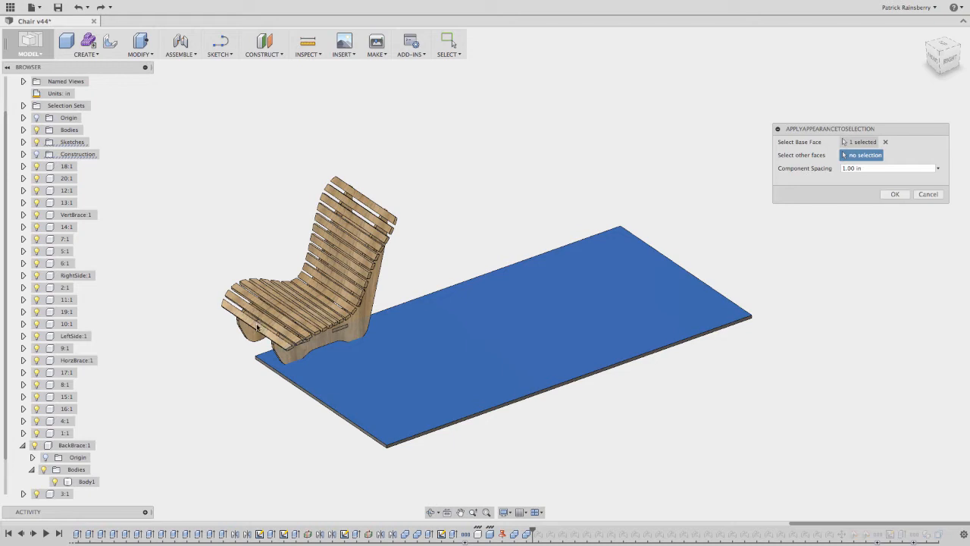
pyautogui.click(266, 312)
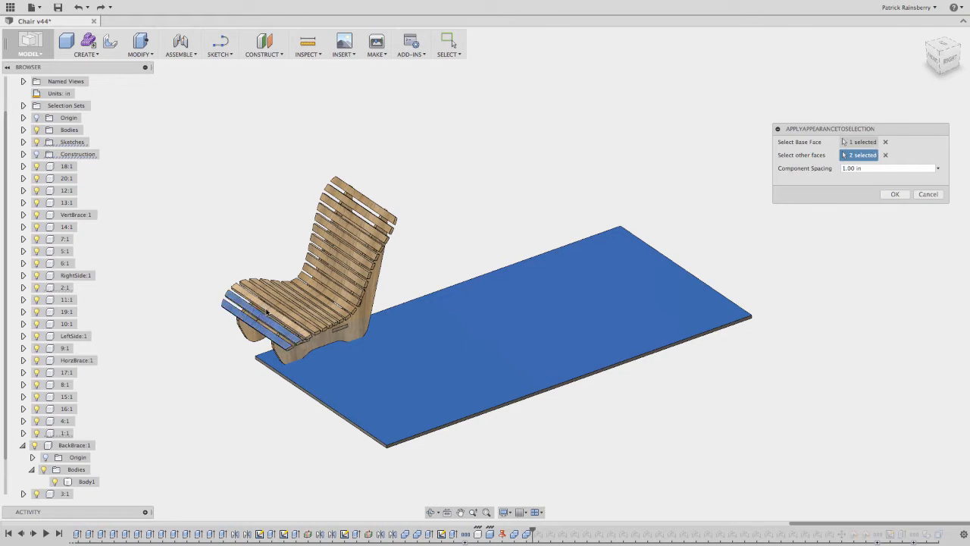
pyautogui.click(321, 270)
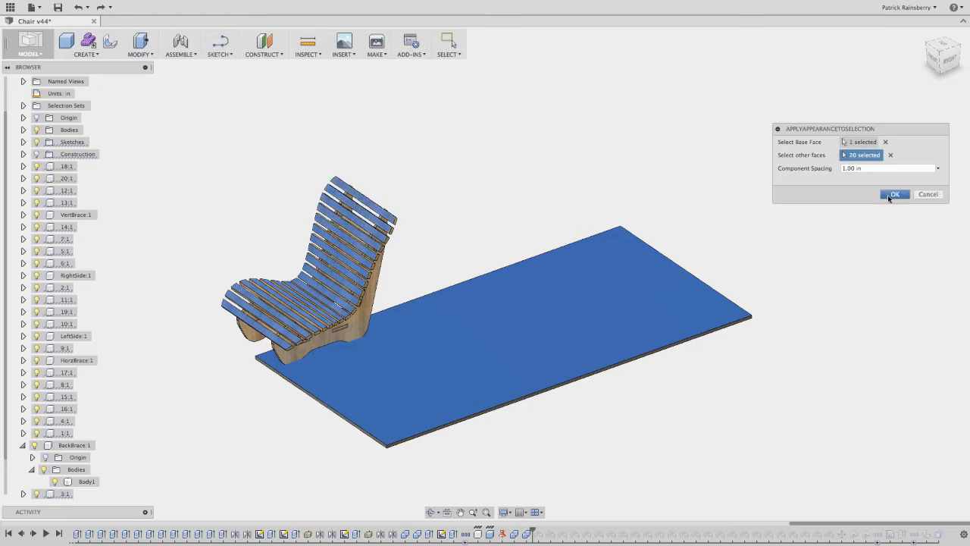
pyautogui.moveTo(424, 239)
pyautogui.write('3')
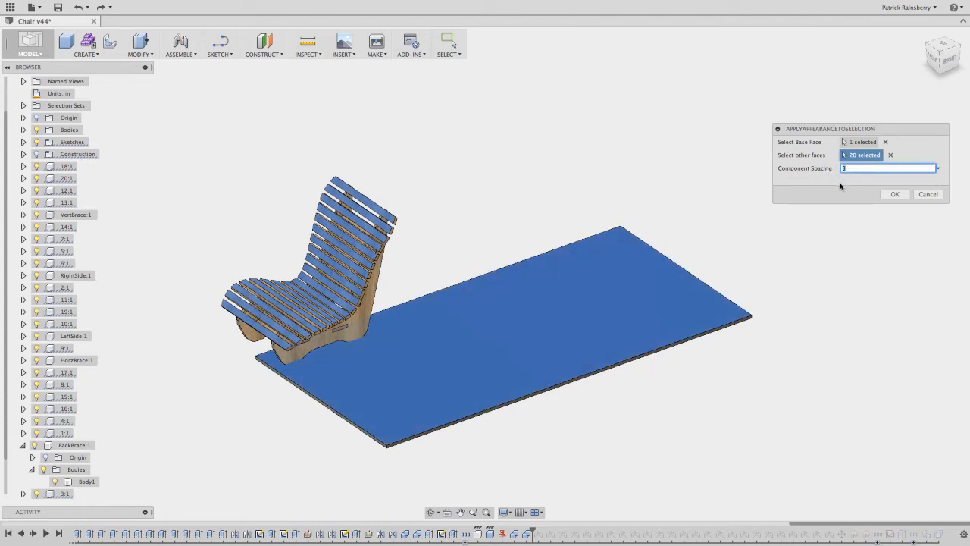
pyautogui.moveTo(479, 191)
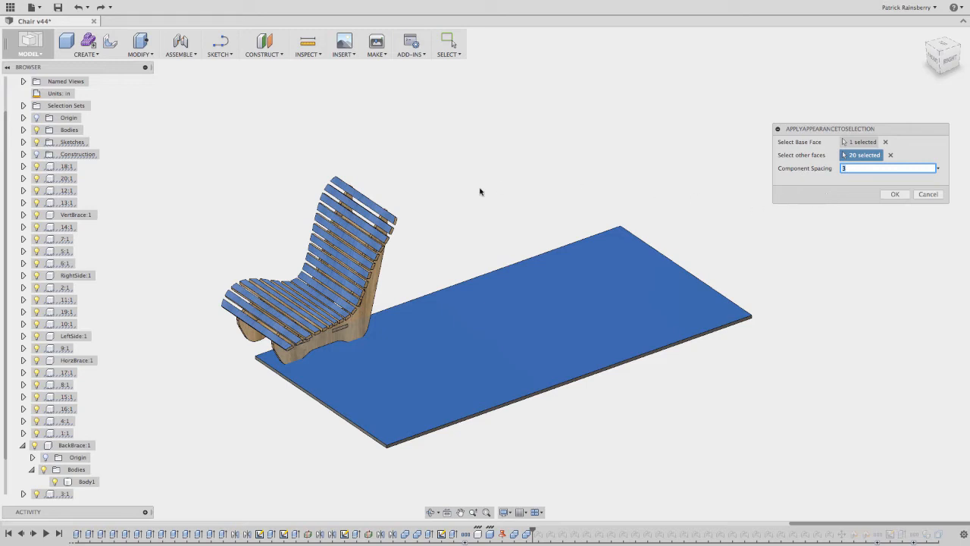
pyautogui.moveTo(703, 182)
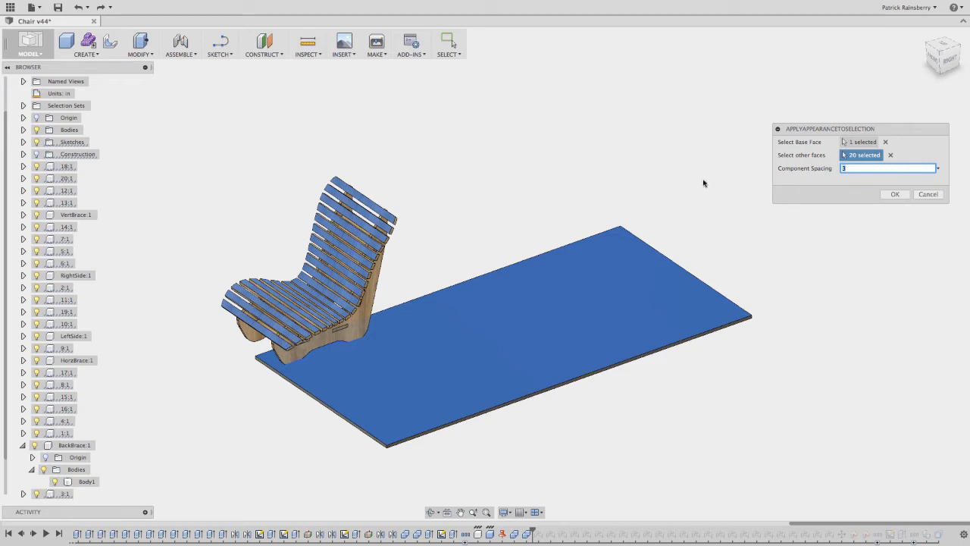
pyautogui.moveTo(726, 247)
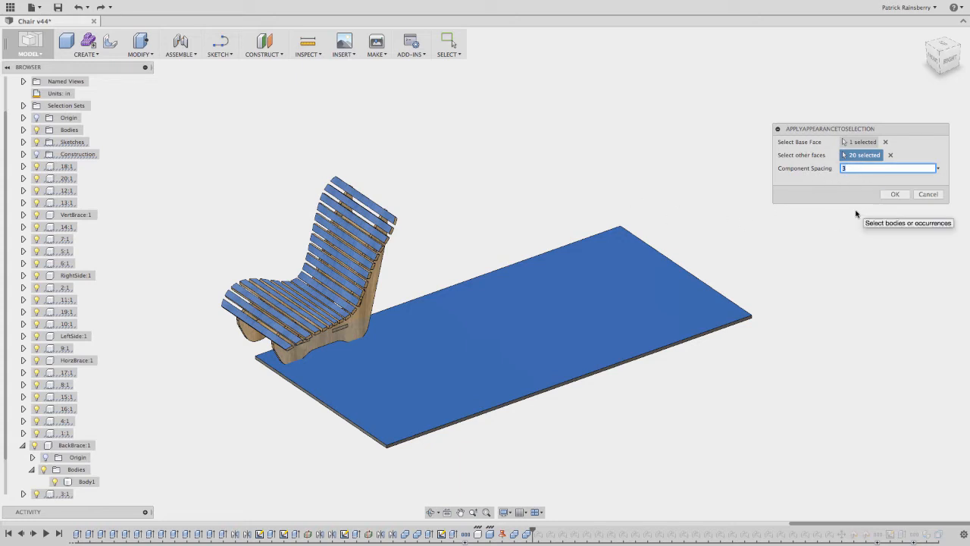
pyautogui.moveTo(891, 209)
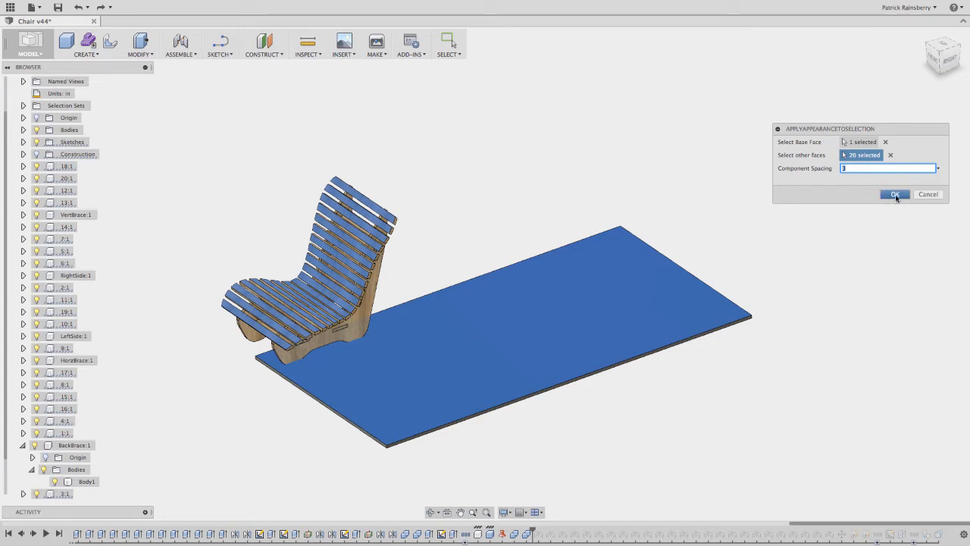
pyautogui.click(895, 194)
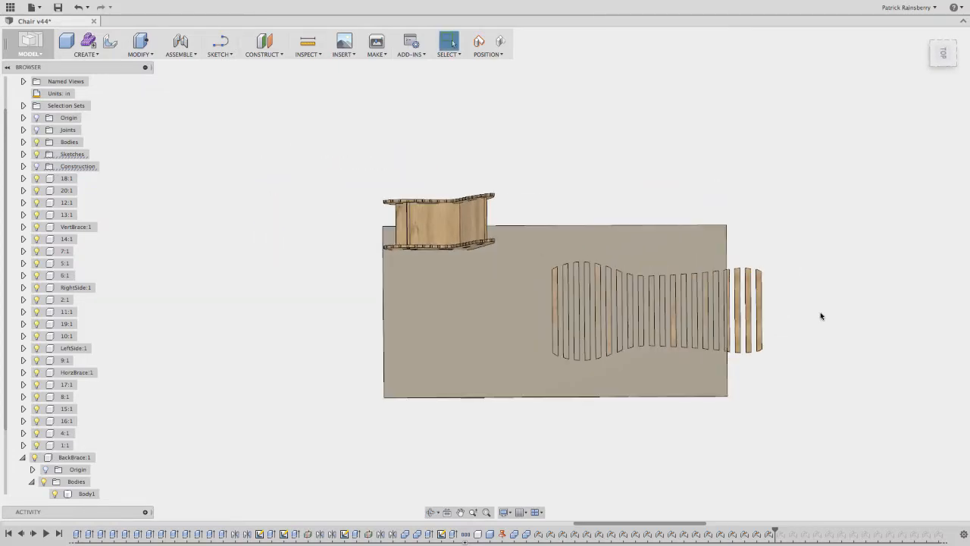
pyautogui.moveTo(561, 134)
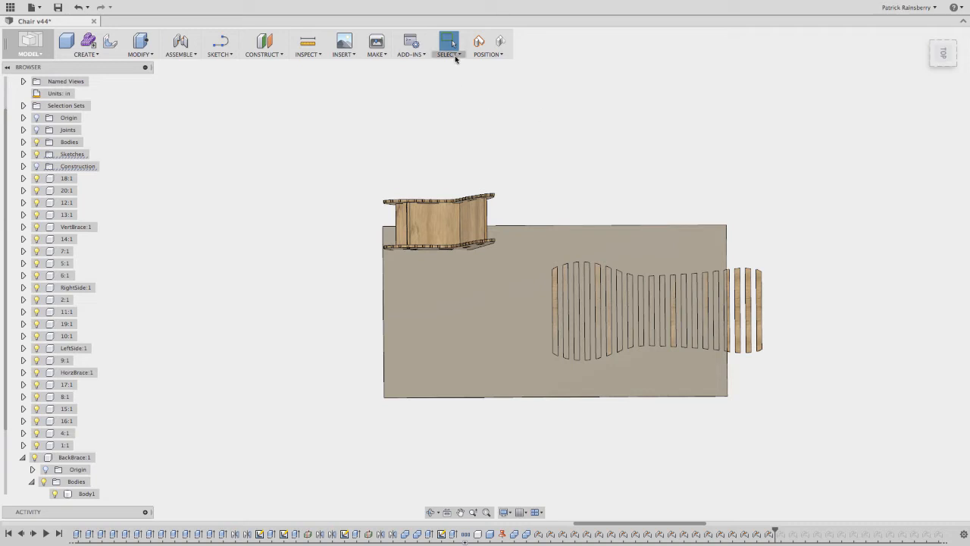
# - Restrict the selection filters to Body Faces only
pyautogui.click(449, 43)
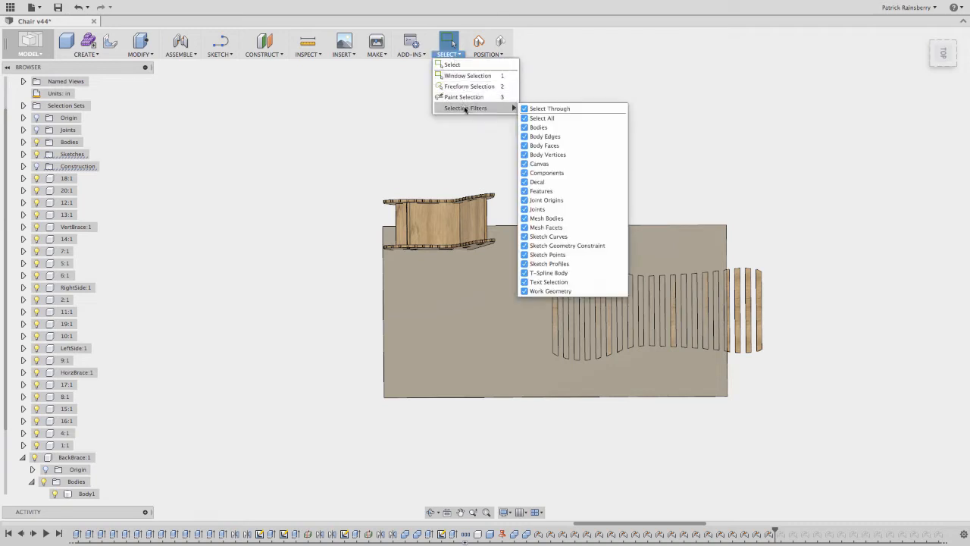
pyautogui.click(541, 118)
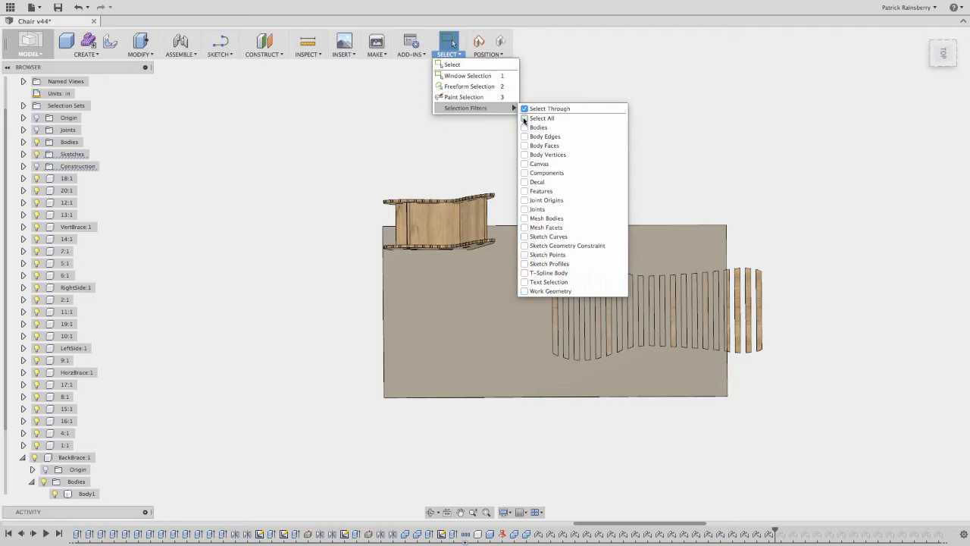
pyautogui.click(525, 137)
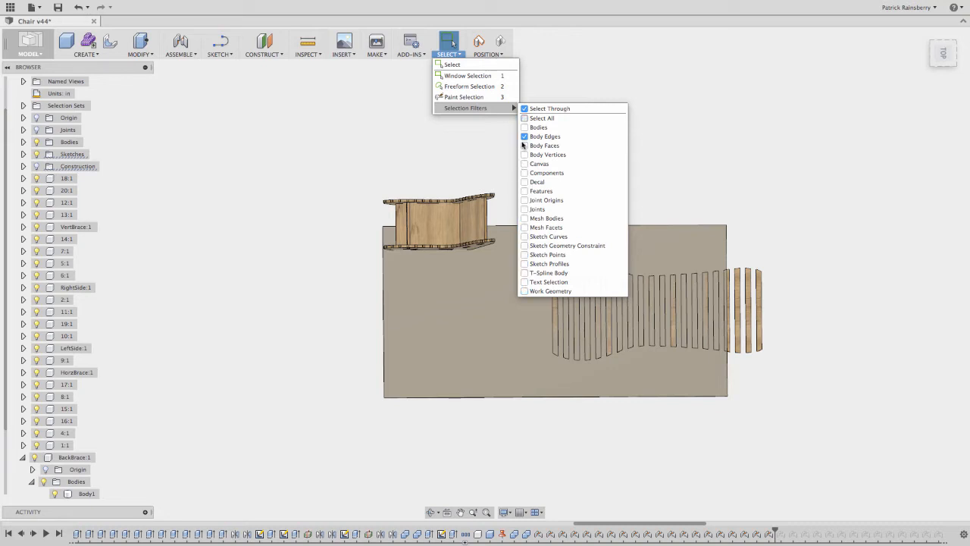
pyautogui.click(818, 246)
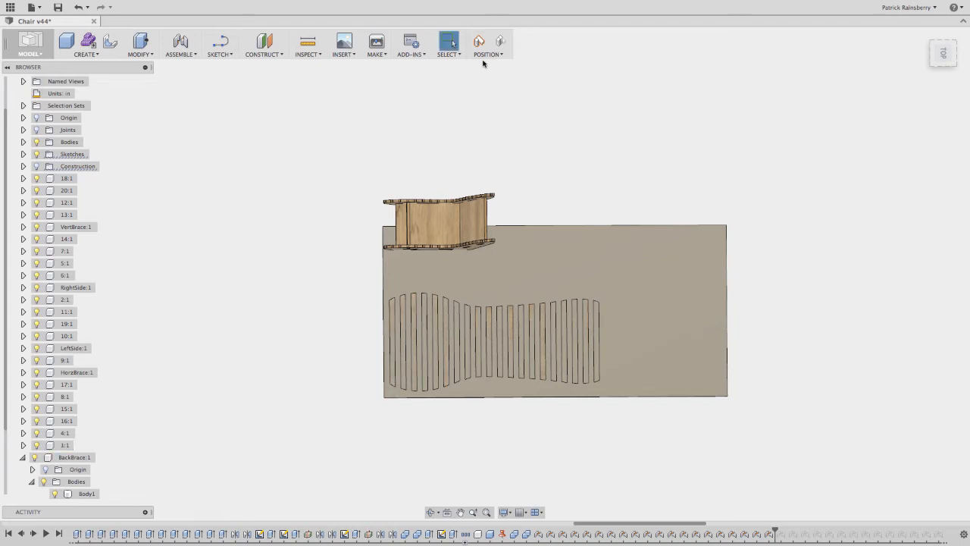
pyautogui.moveTo(479, 42)
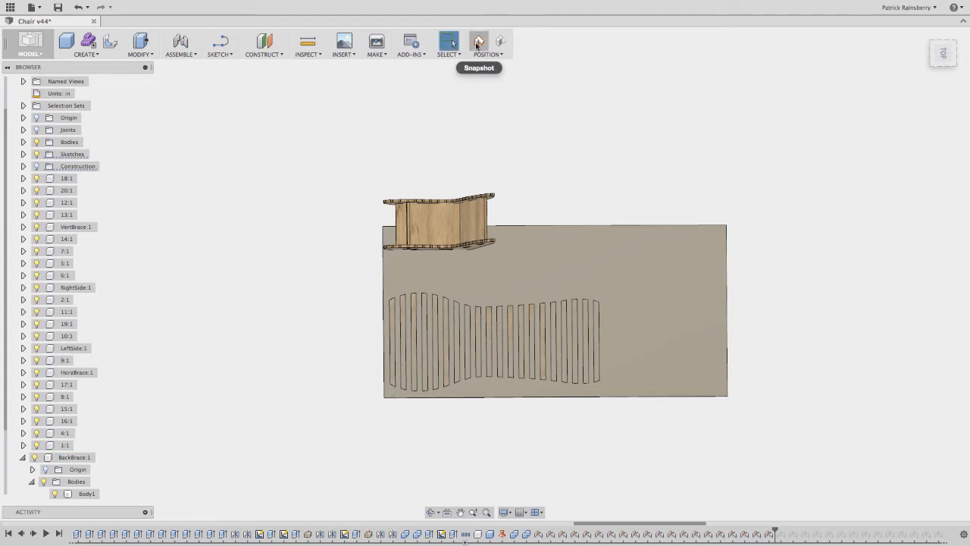
pyautogui.moveTo(497, 54)
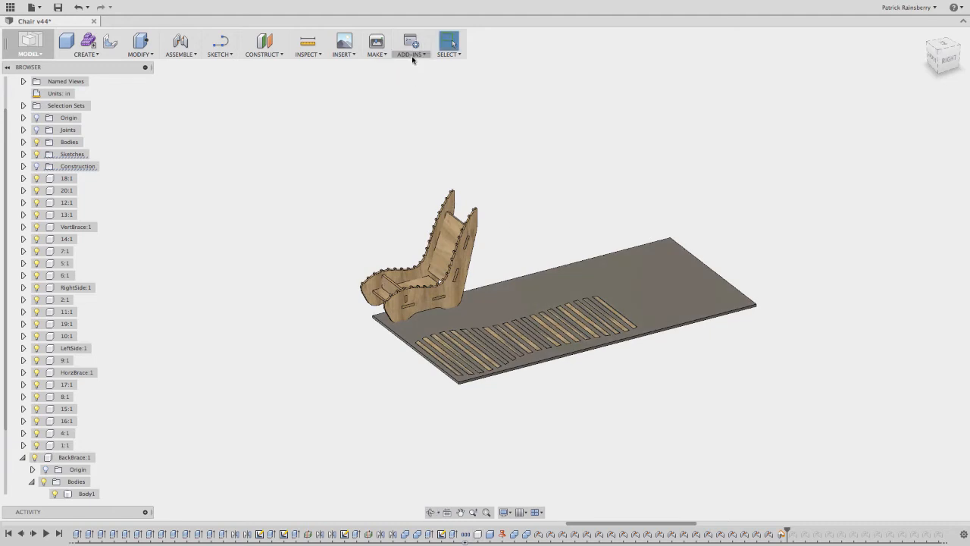
# - Run NESTER again to lay the chair side piece flat beside the slats
pyautogui.click(411, 42)
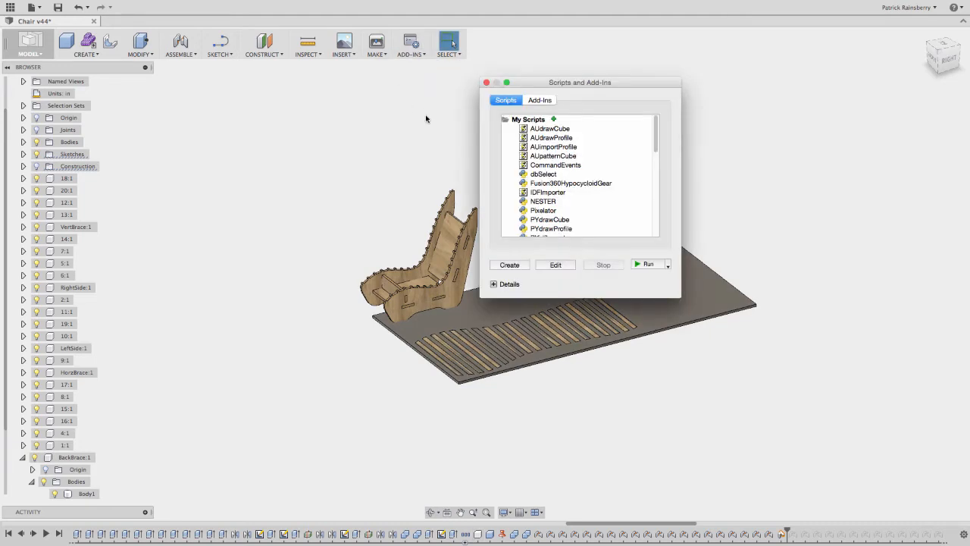
pyautogui.click(646, 264)
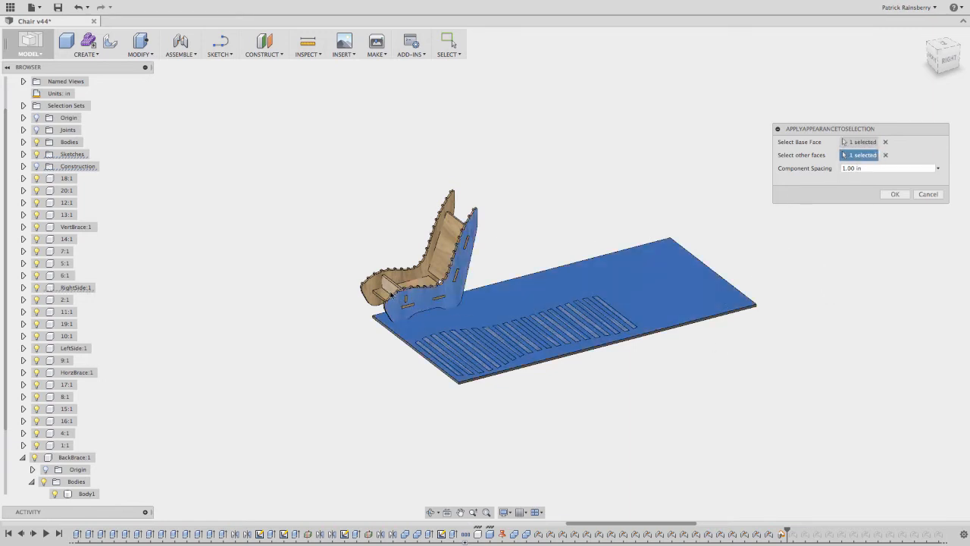
pyautogui.click(452, 248)
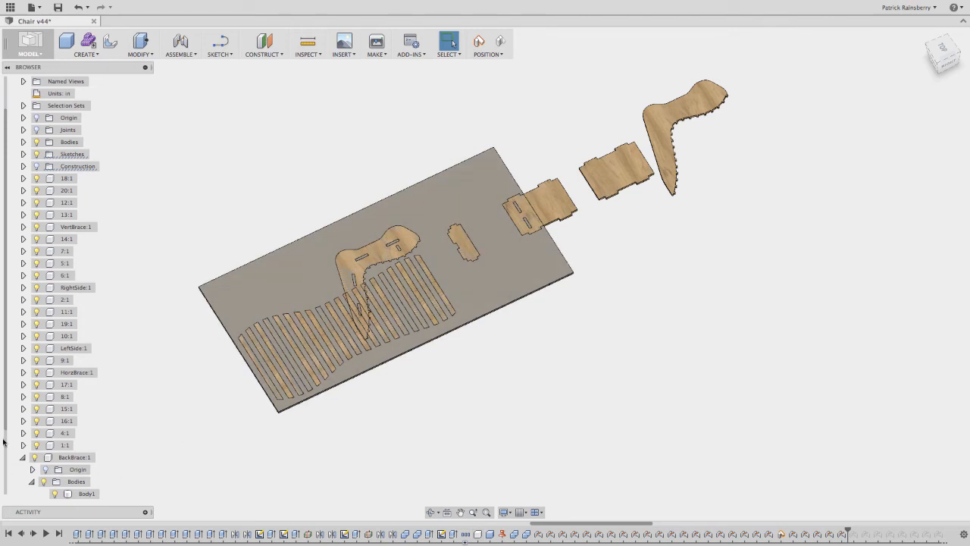
# - Scroll the browser to reach the side and small rounded piece components
pyautogui.scroll(-3)
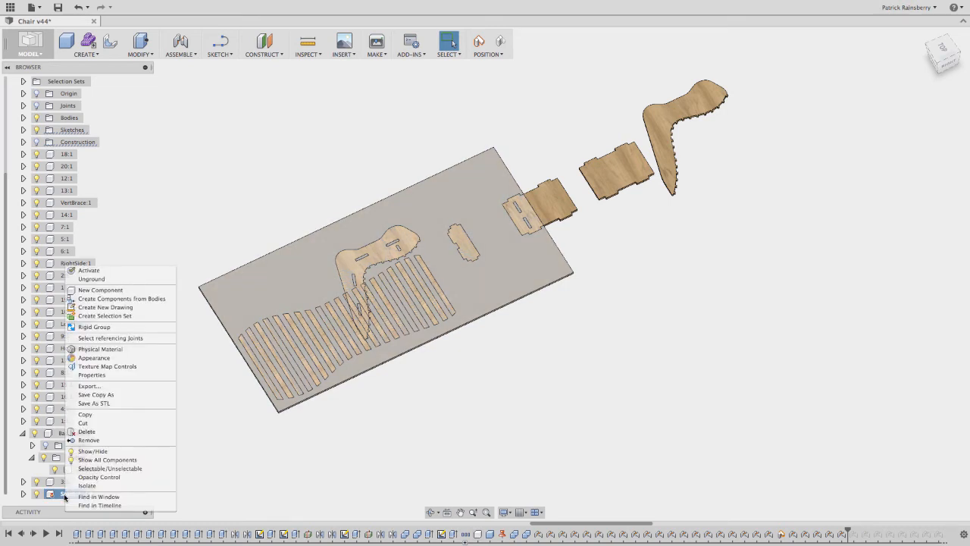
pyautogui.moveTo(118, 478)
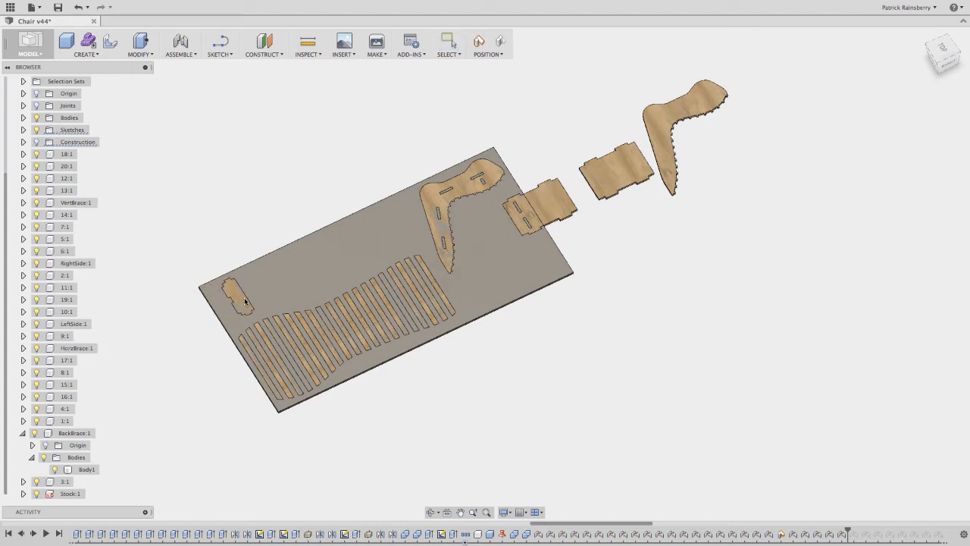
# - Drag the two rectangular back panels onto the plywood sheet
pyautogui.moveTo(540, 207); pyautogui.dragTo(300, 273)
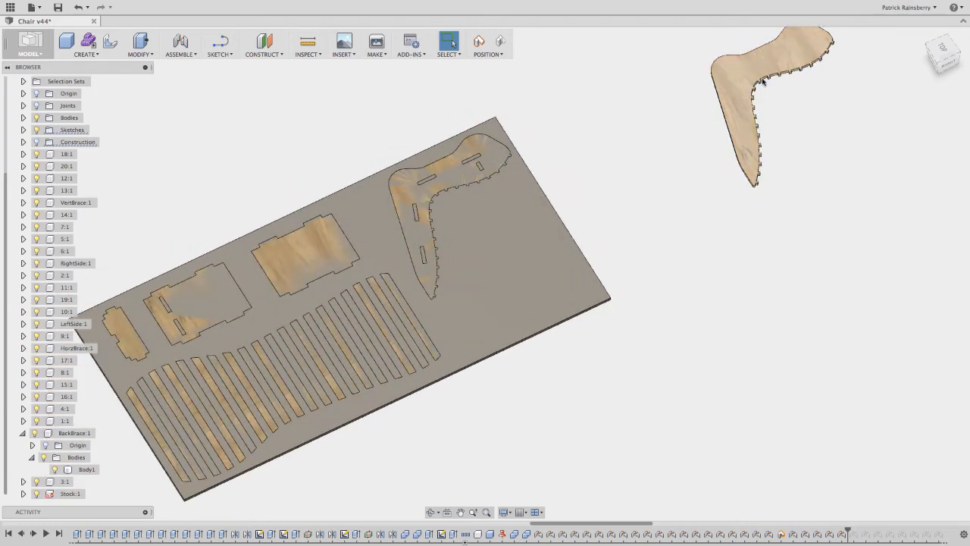
# - Move LeftSide:1, rotating it -180° about X and placing it at the sheet's right end
pyautogui.rightClick(73, 325)
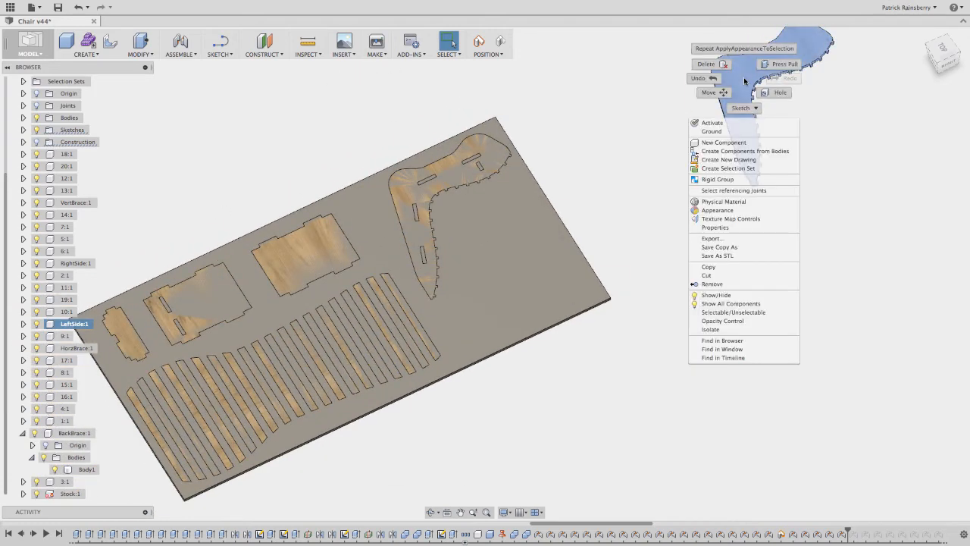
pyautogui.click(708, 92)
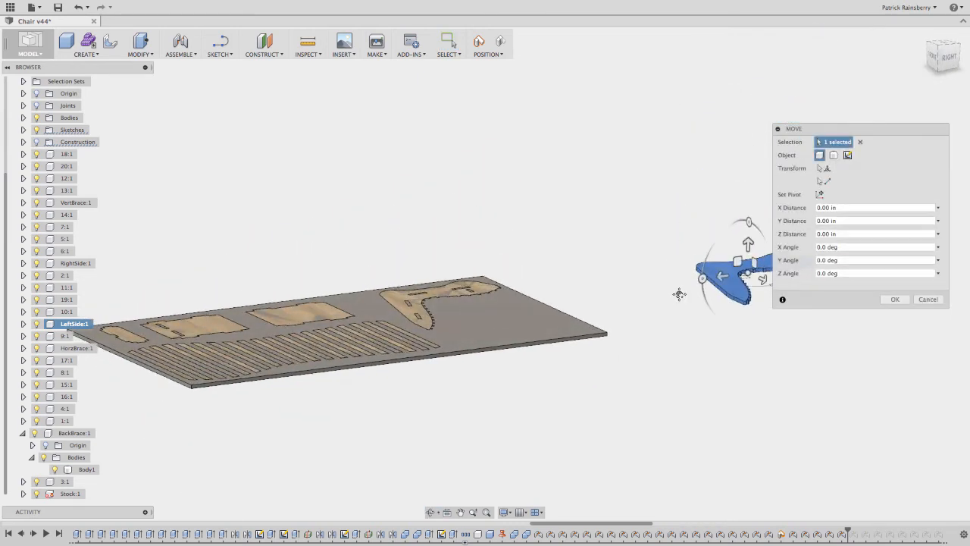
pyautogui.click(872, 259)
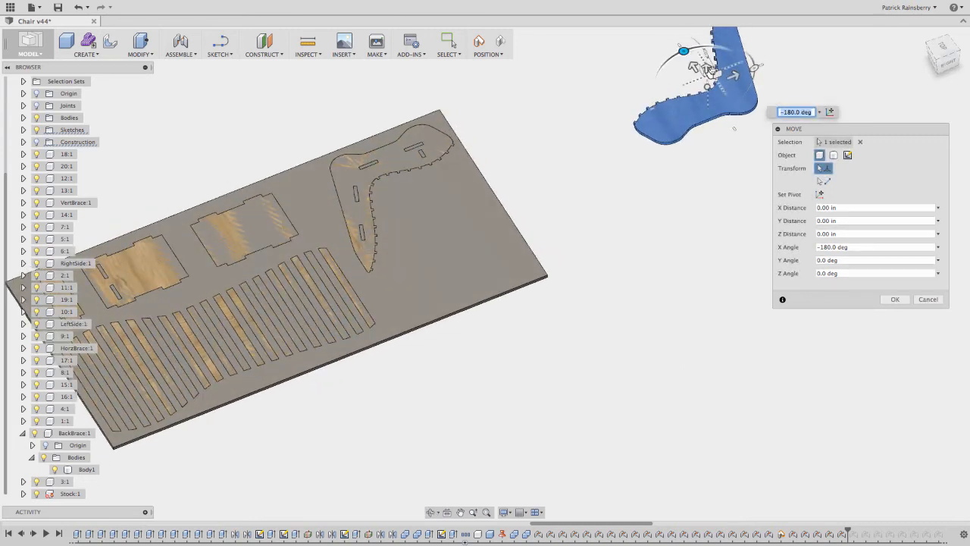
pyautogui.moveTo(705, 69); pyautogui.dragTo(447, 245)
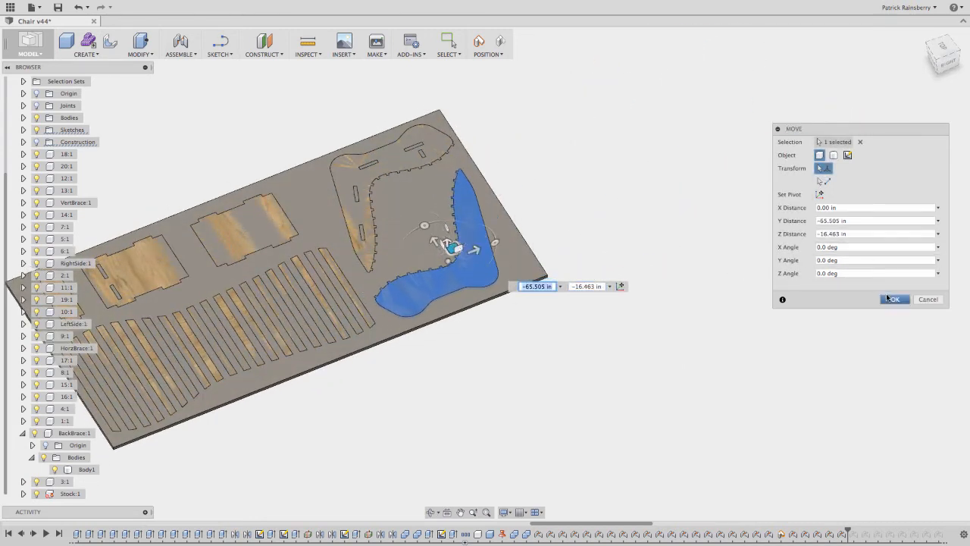
pyautogui.click(894, 299)
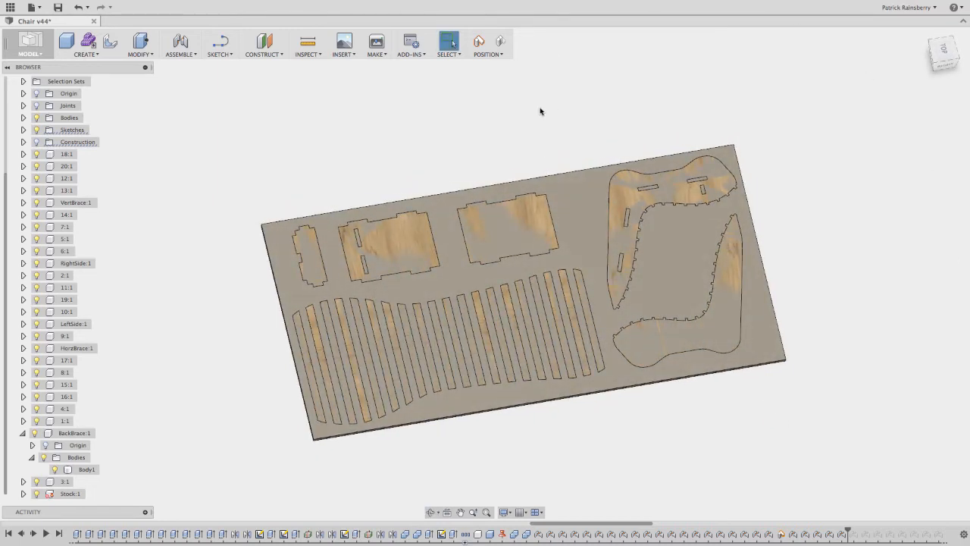
pyautogui.moveTo(507, 104)
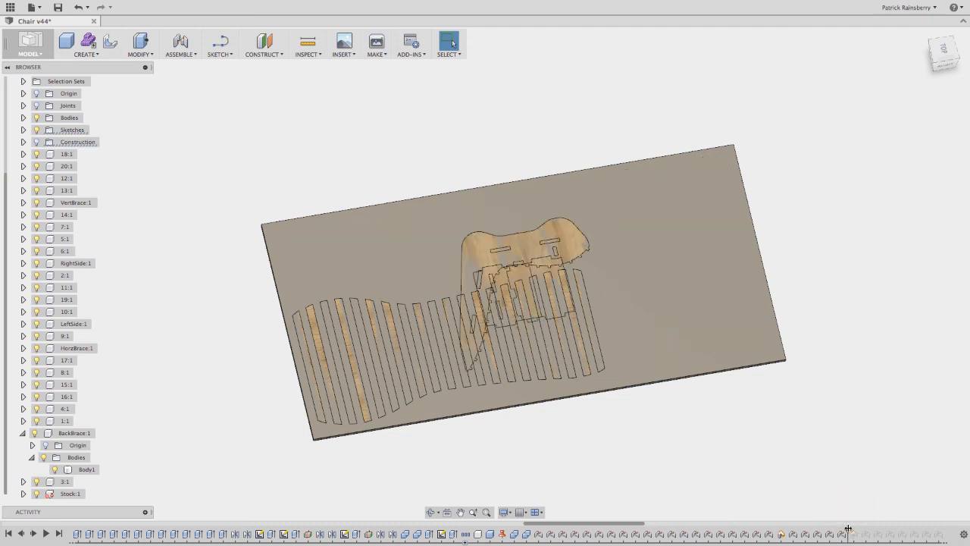
pyautogui.moveTo(855, 527)
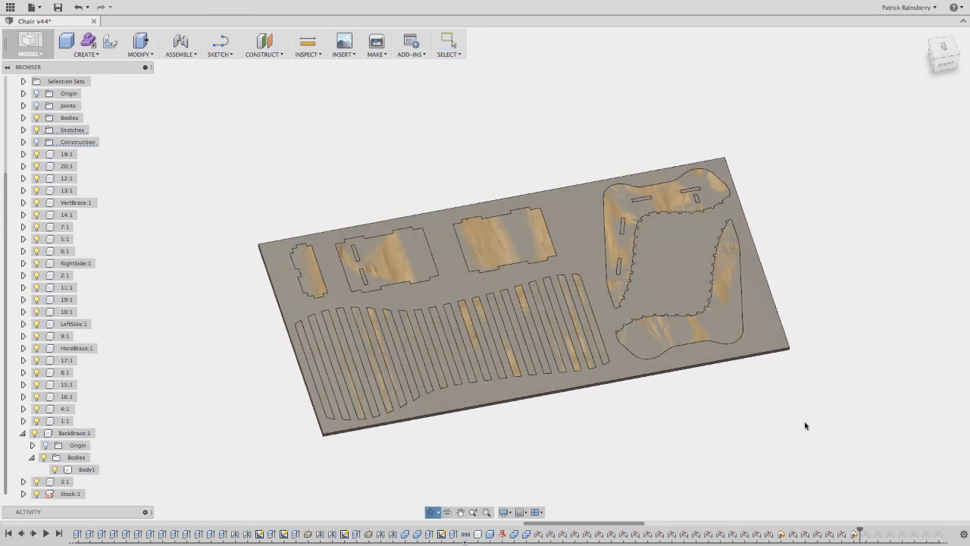
# - Orbit the model to check the nested sheet edge-on
pyautogui.moveTo(530, 295); pyautogui.dragTo(777, 334)
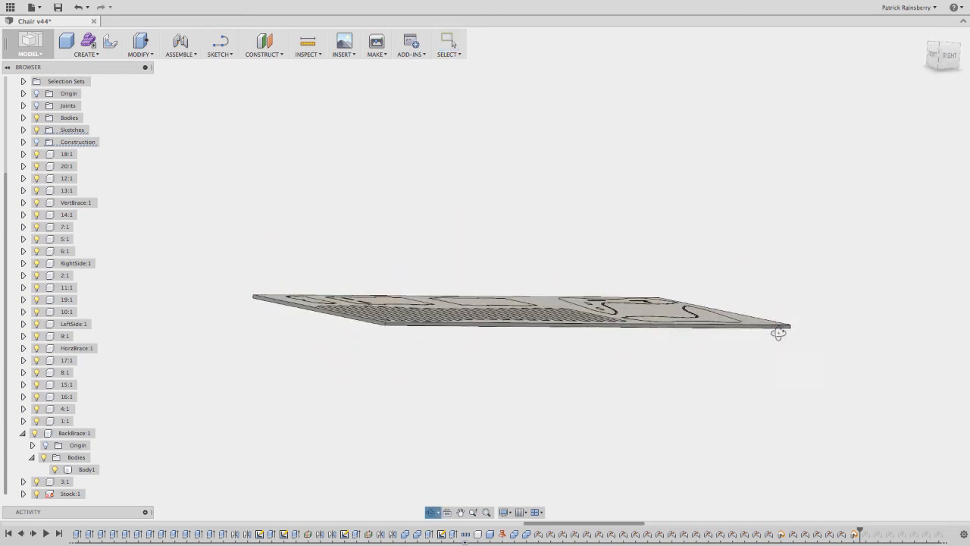